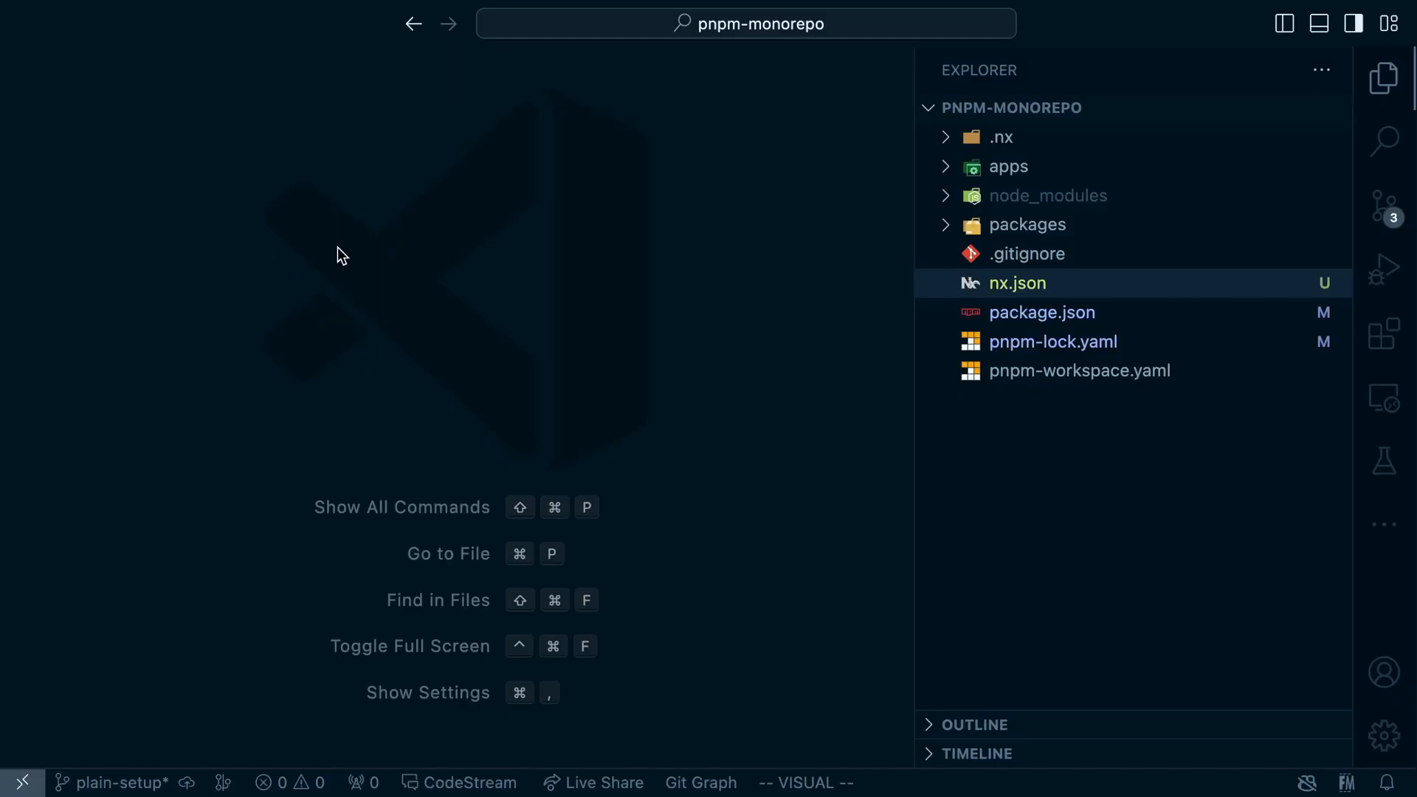
# Check the nx devDependency version in package.json, then view nx.json's cached target defaults
pyautogui.click(1041, 311)
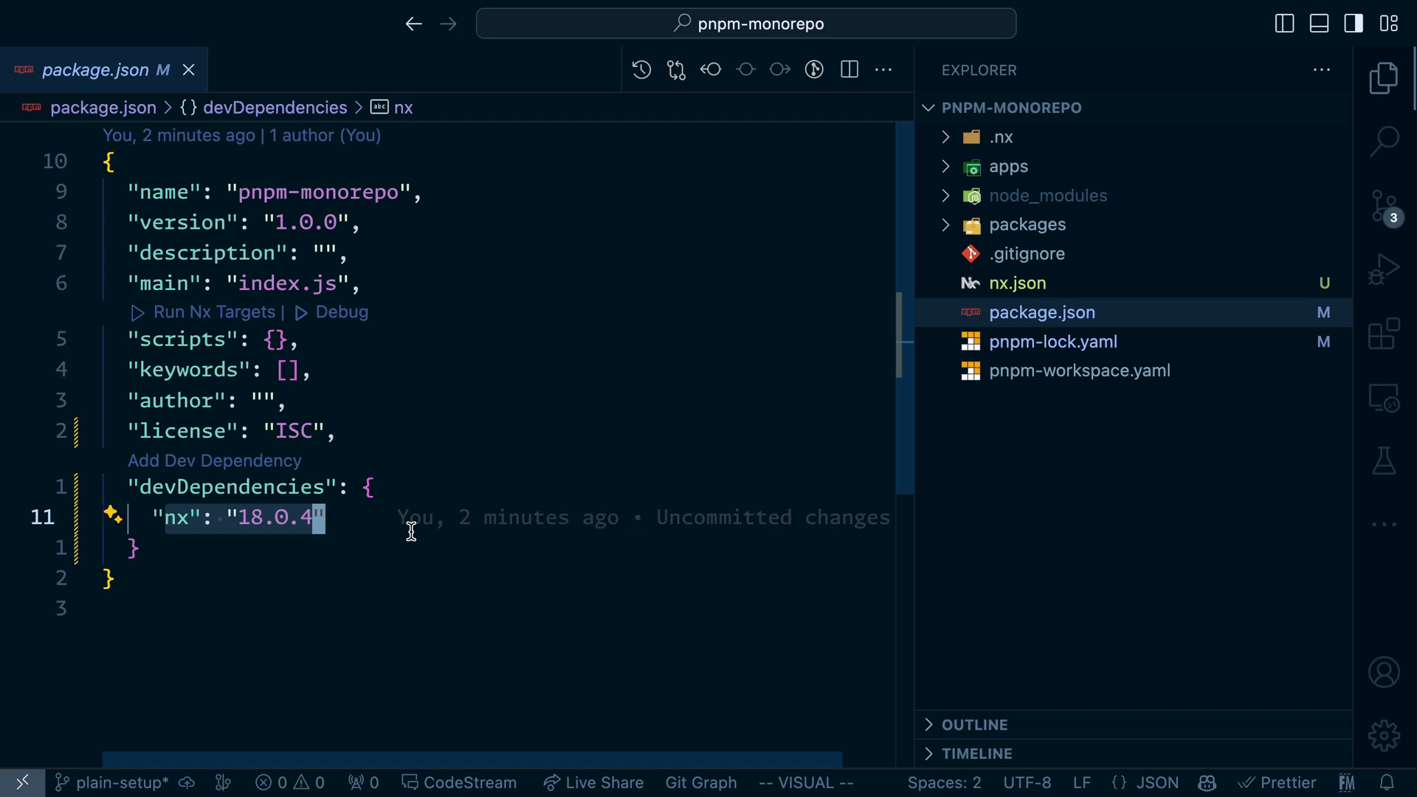
pyautogui.press('Escape')
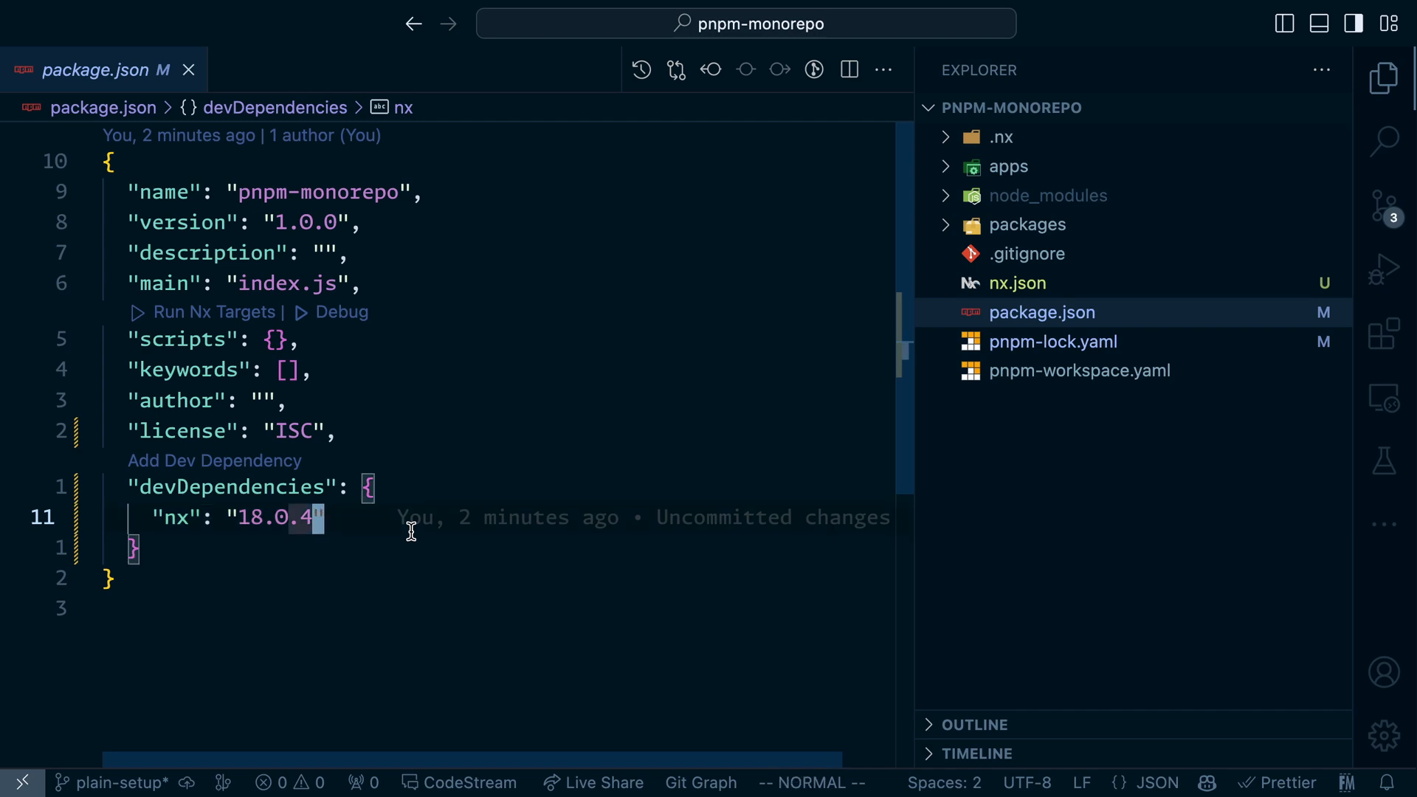
pyautogui.moveTo(789, 458)
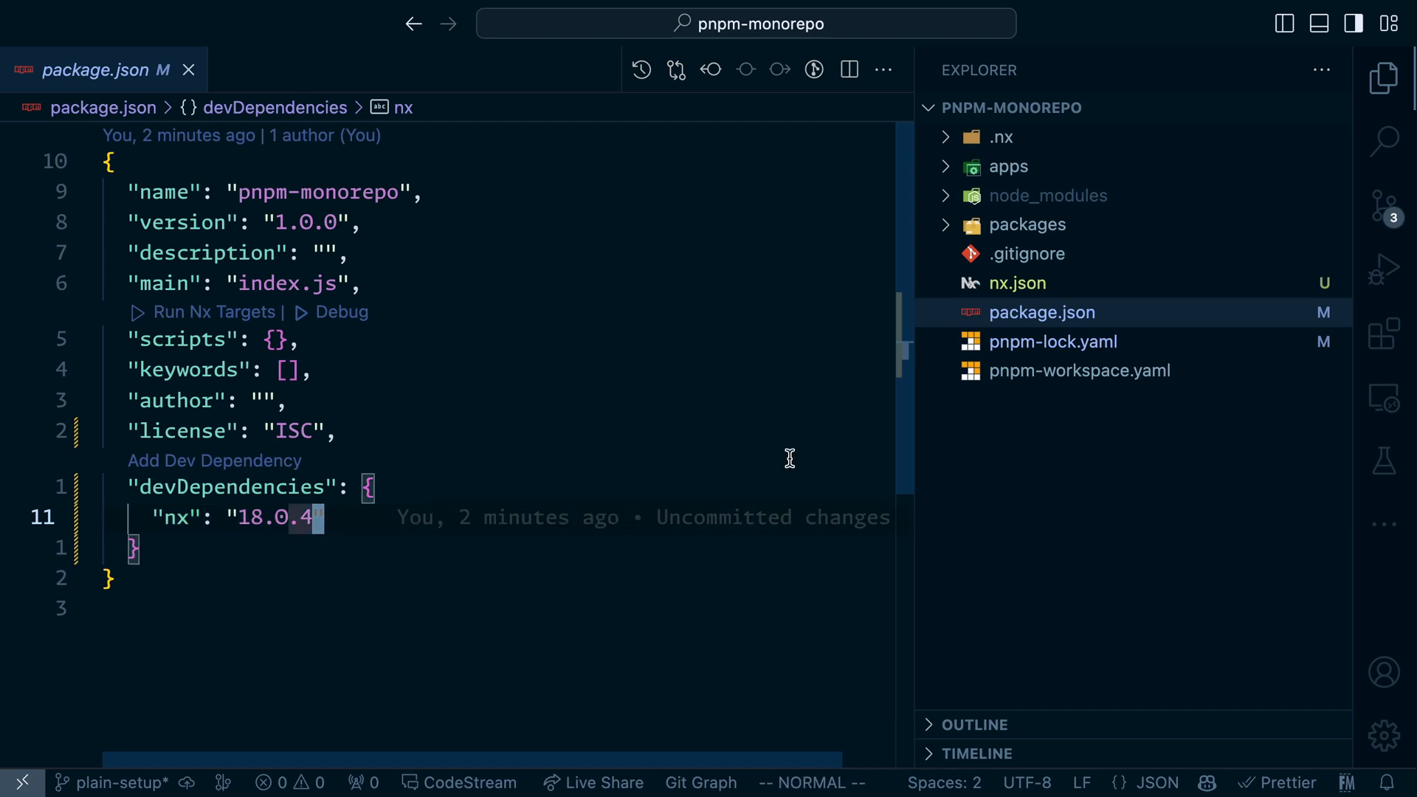
pyautogui.click(1016, 282)
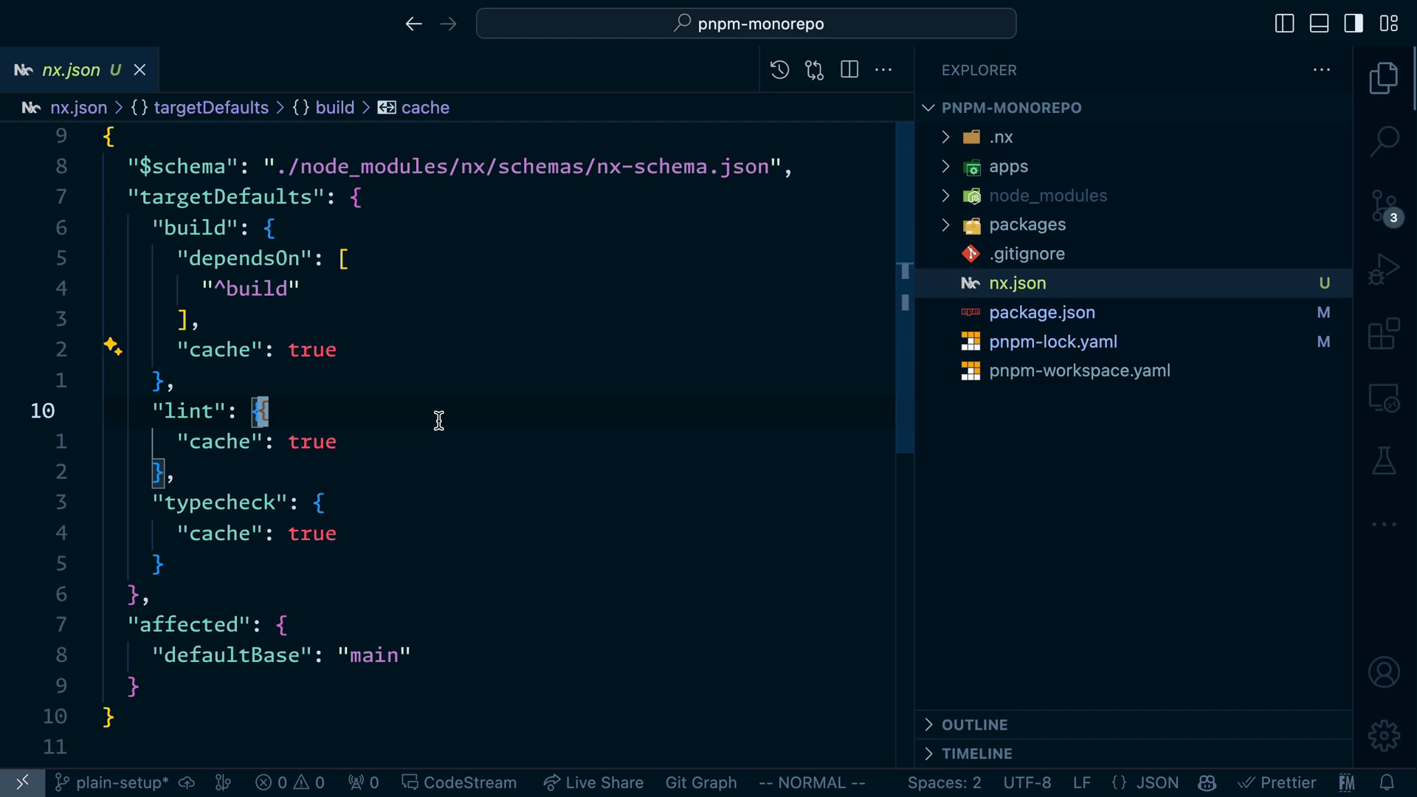
pyautogui.click(1009, 167)
pyautogui.write('pnpm nx build react-')
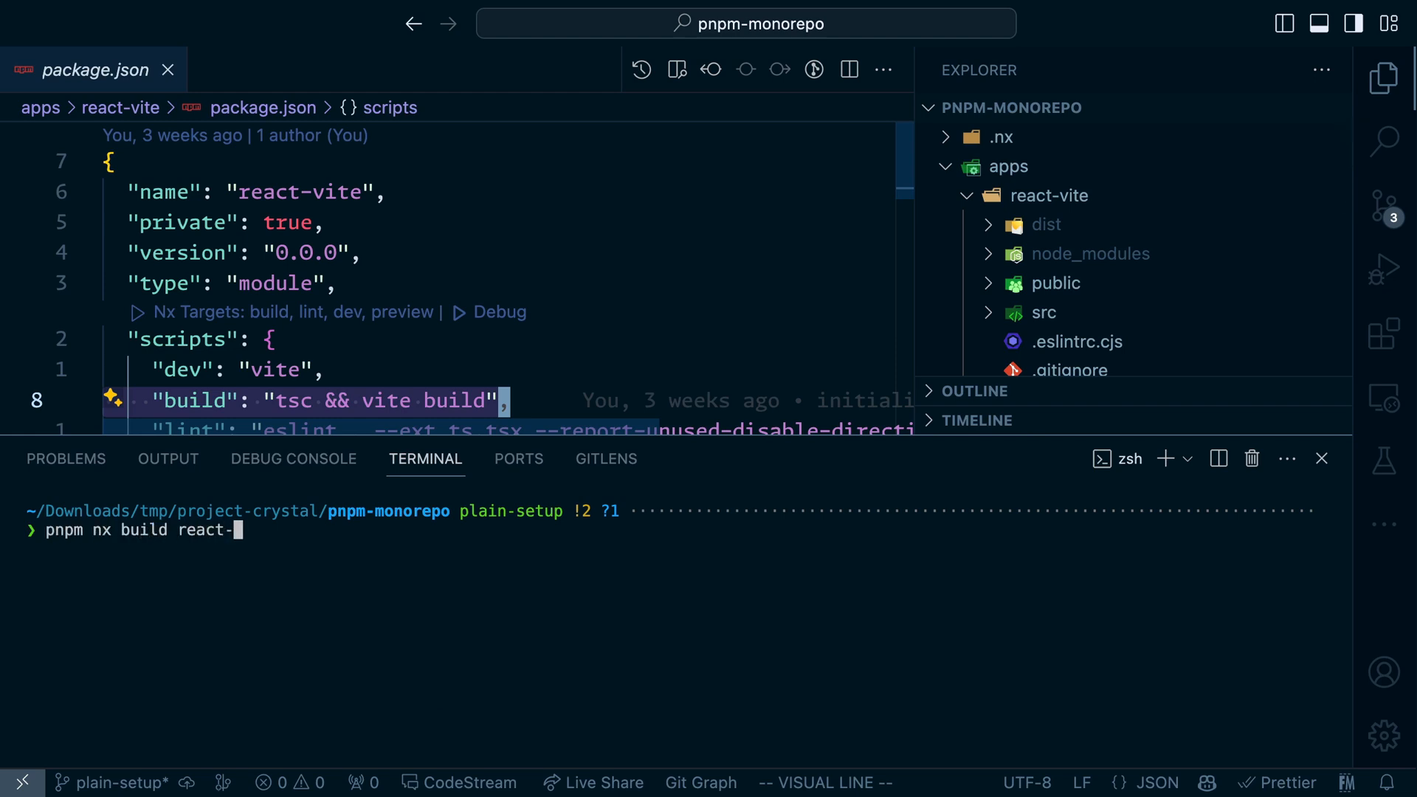
# Run the cached react-vite build, then run 'pnpm nx run-many -t build lint test'
pyautogui.press('Return')
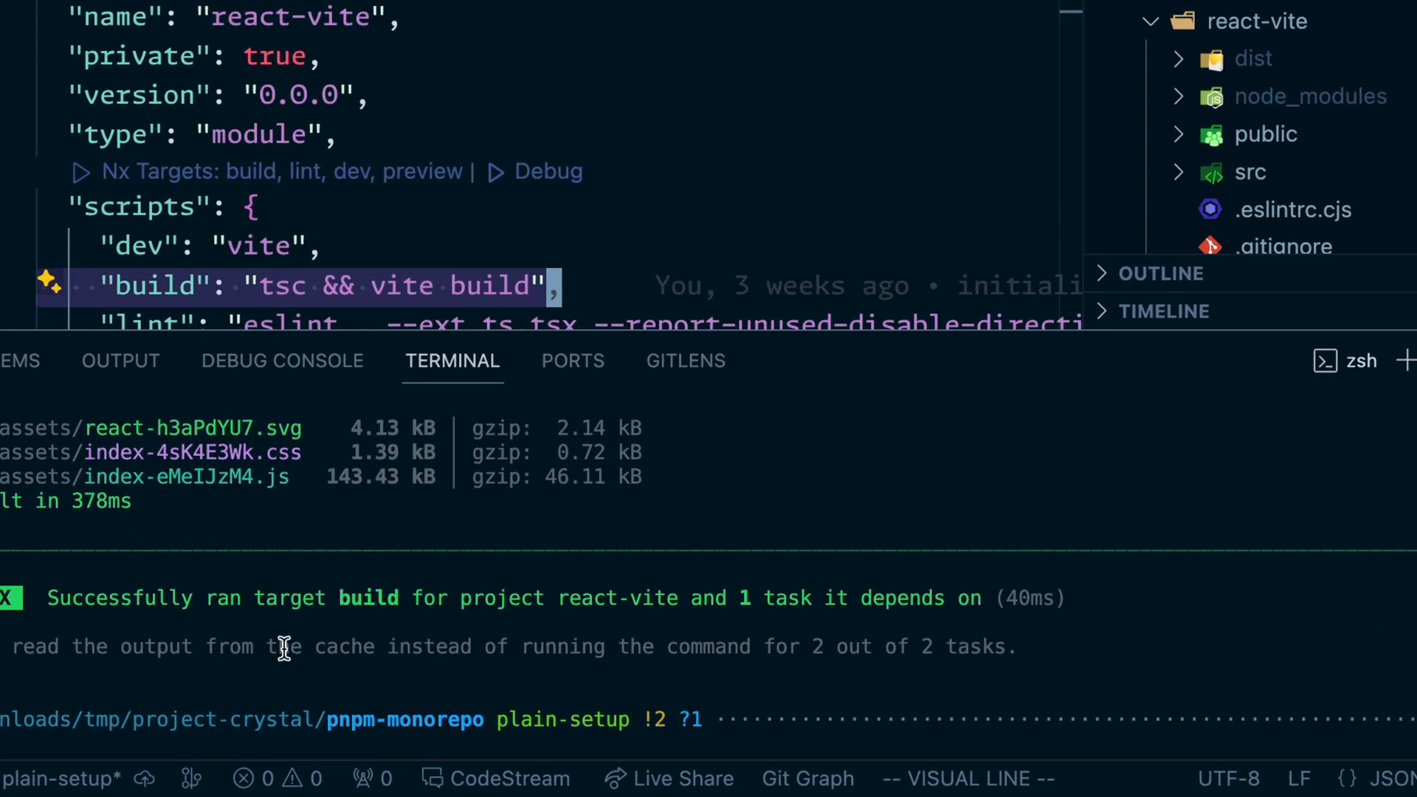
pyautogui.moveTo(1057, 647)
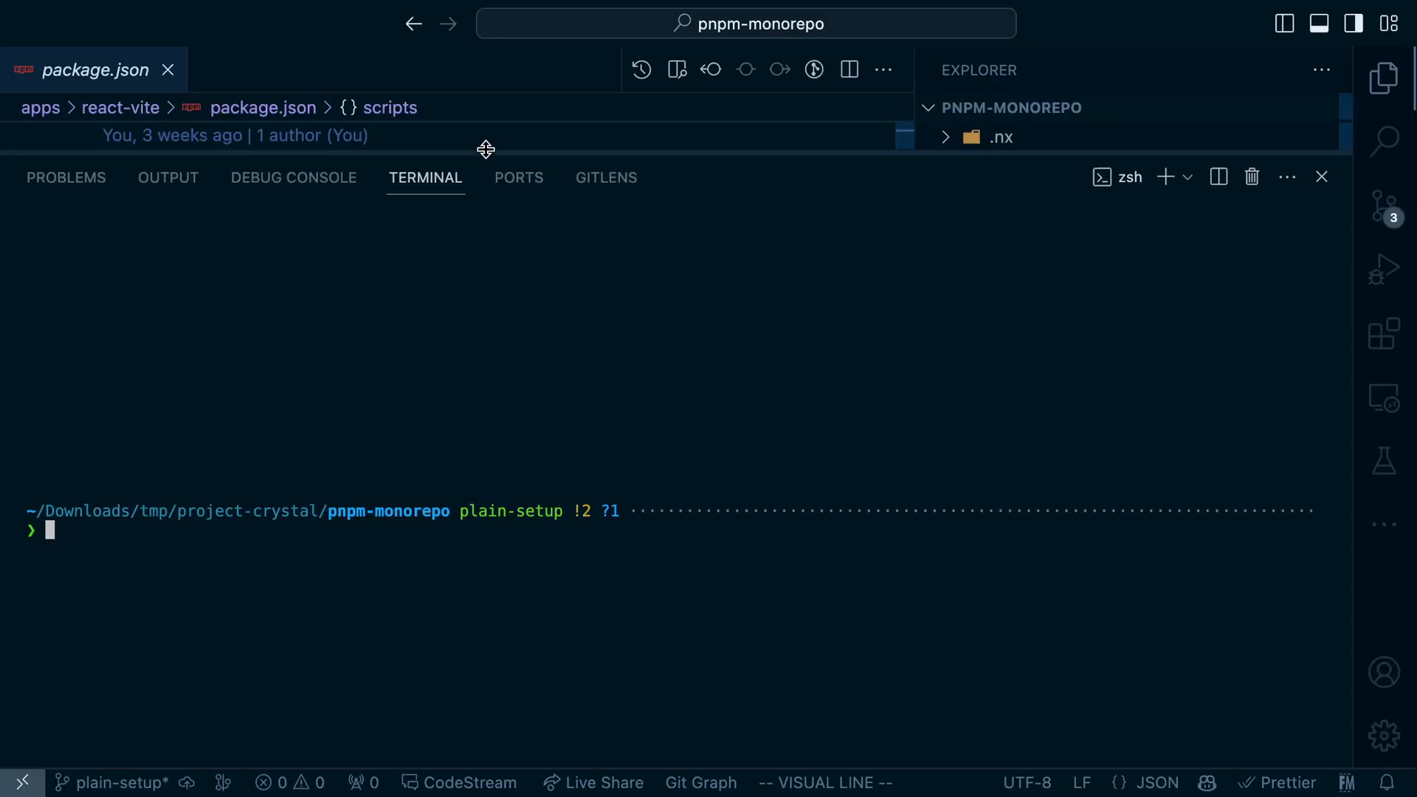
pyautogui.write('pnpm nx')
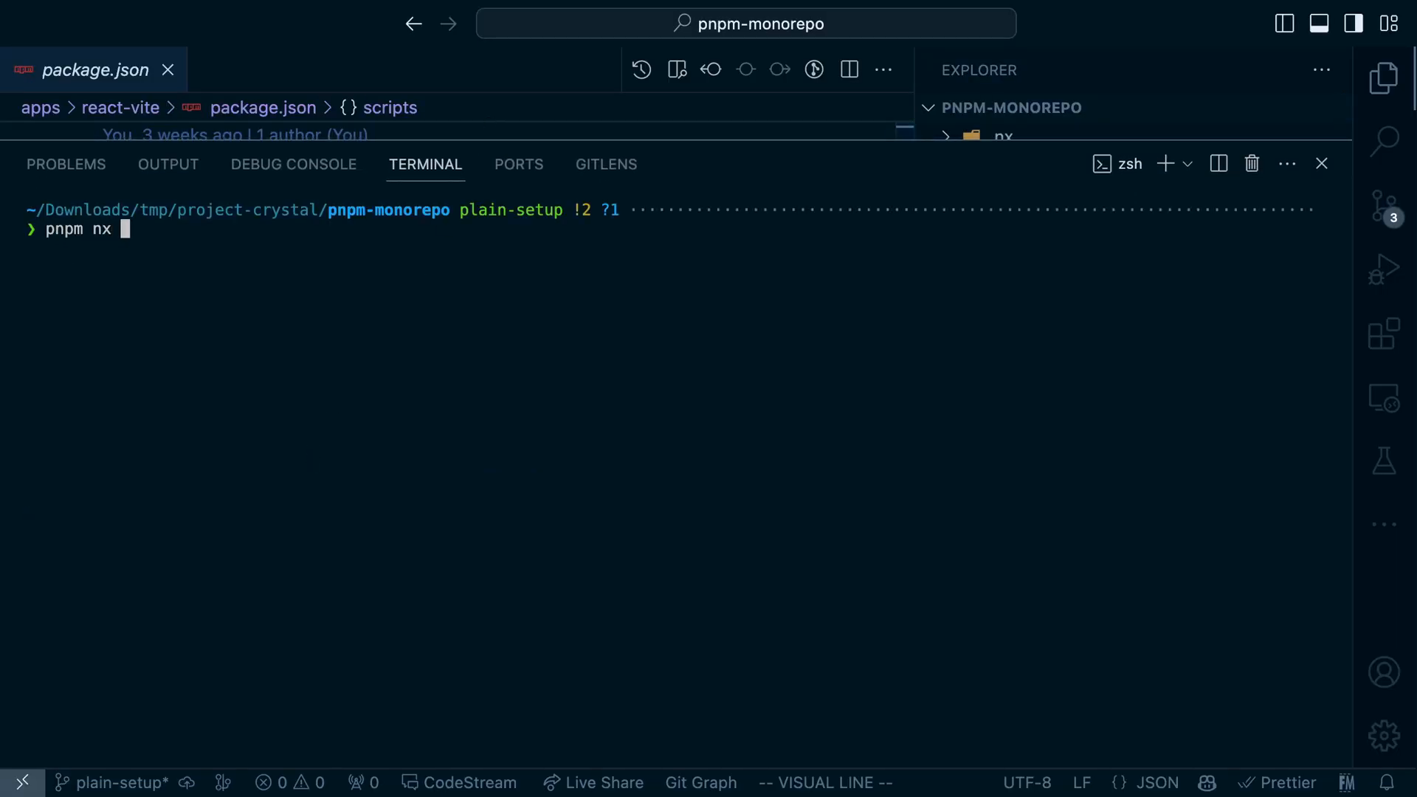
pyautogui.write('run-many -t build lint test')
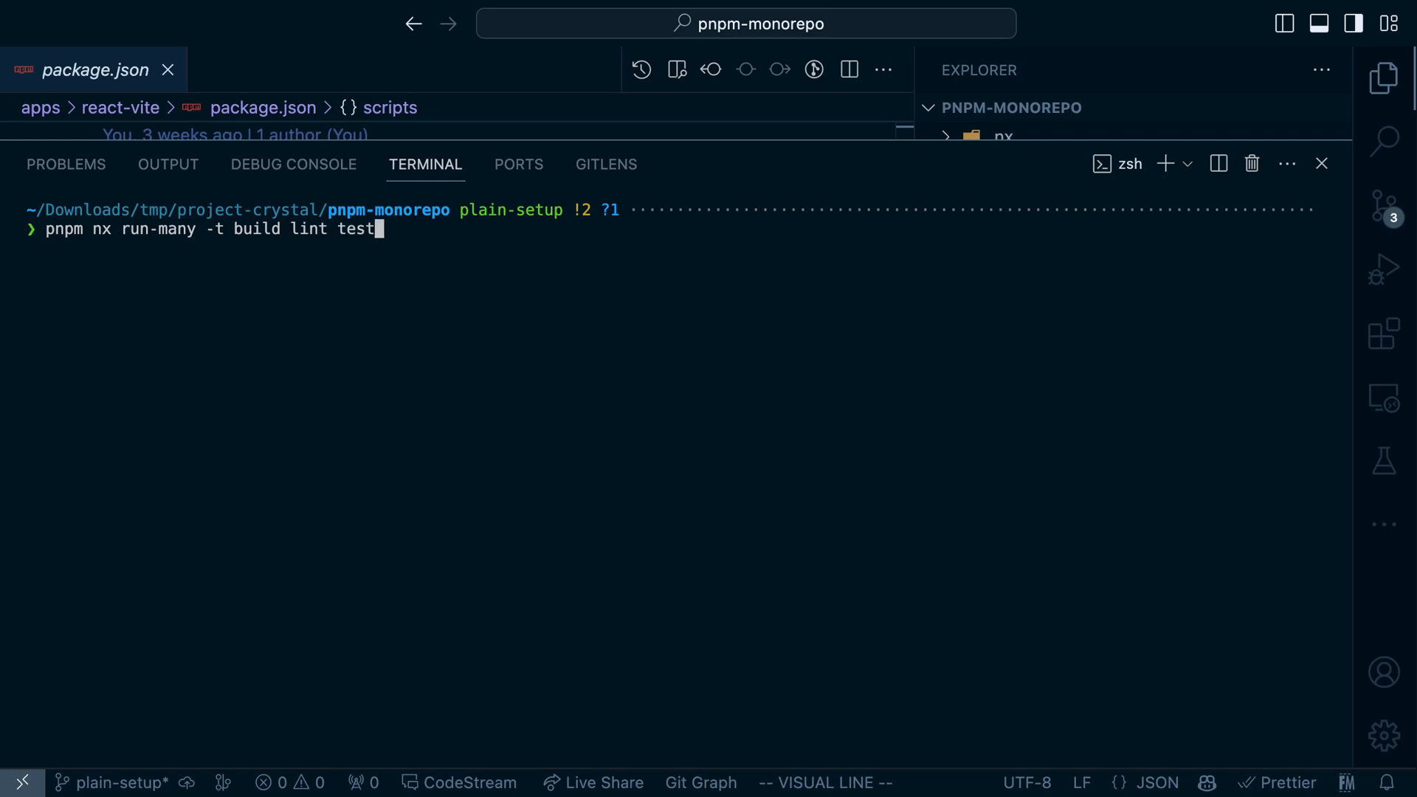
pyautogui.press('Return')
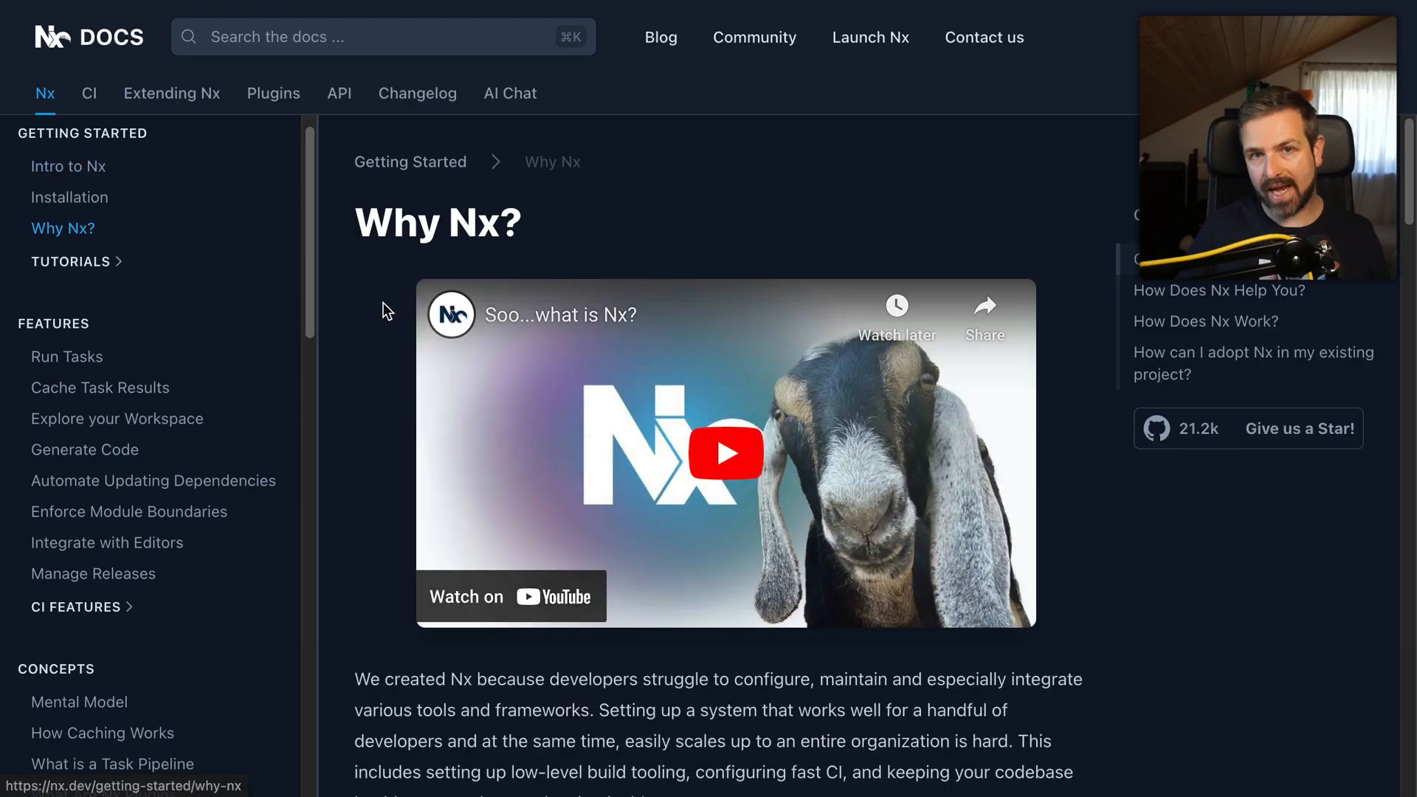
# Scroll through the Why Nx? docs page past its intro video
pyautogui.scroll(-3)
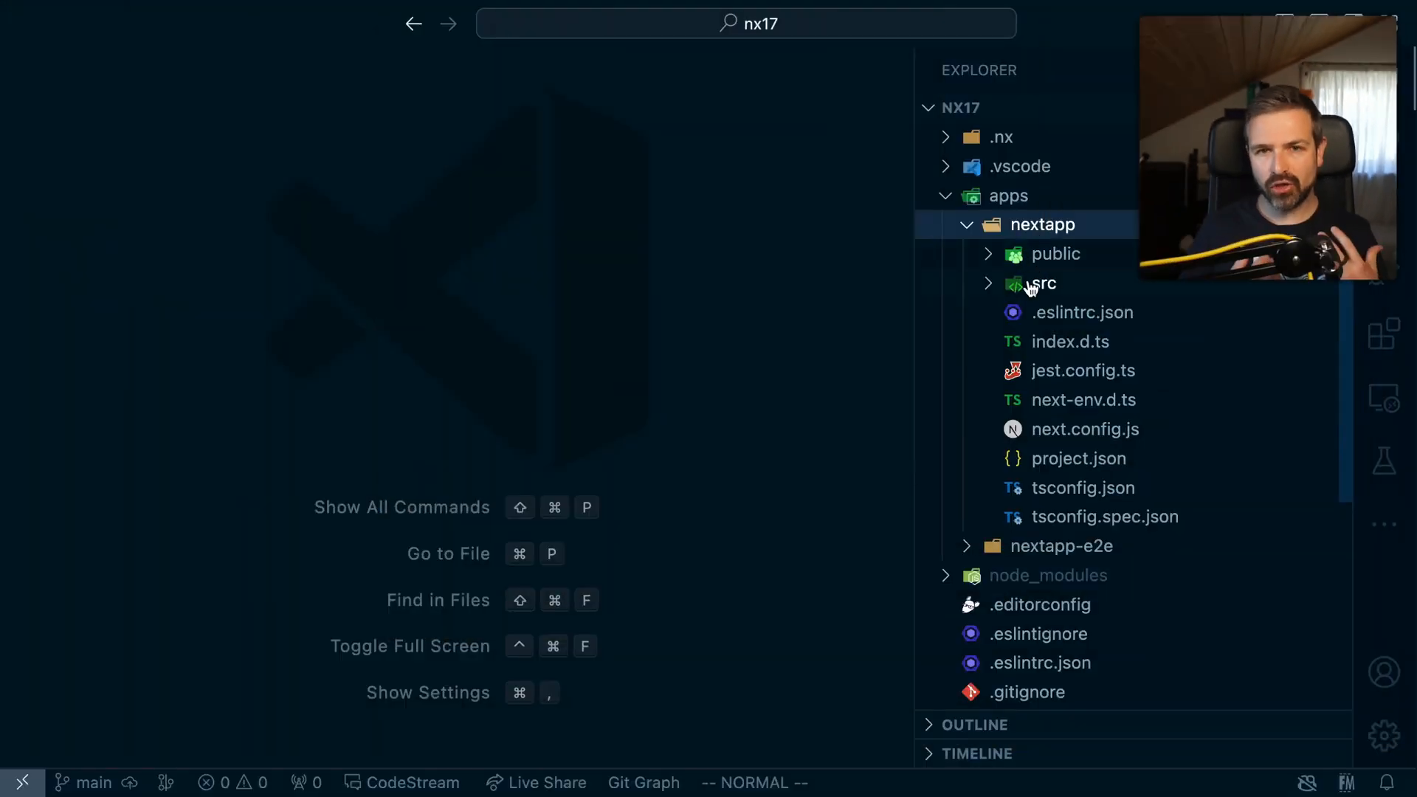
# Open apps/nextapp/project.json and scroll through its build, serve and export targets
pyautogui.click(1077, 459)
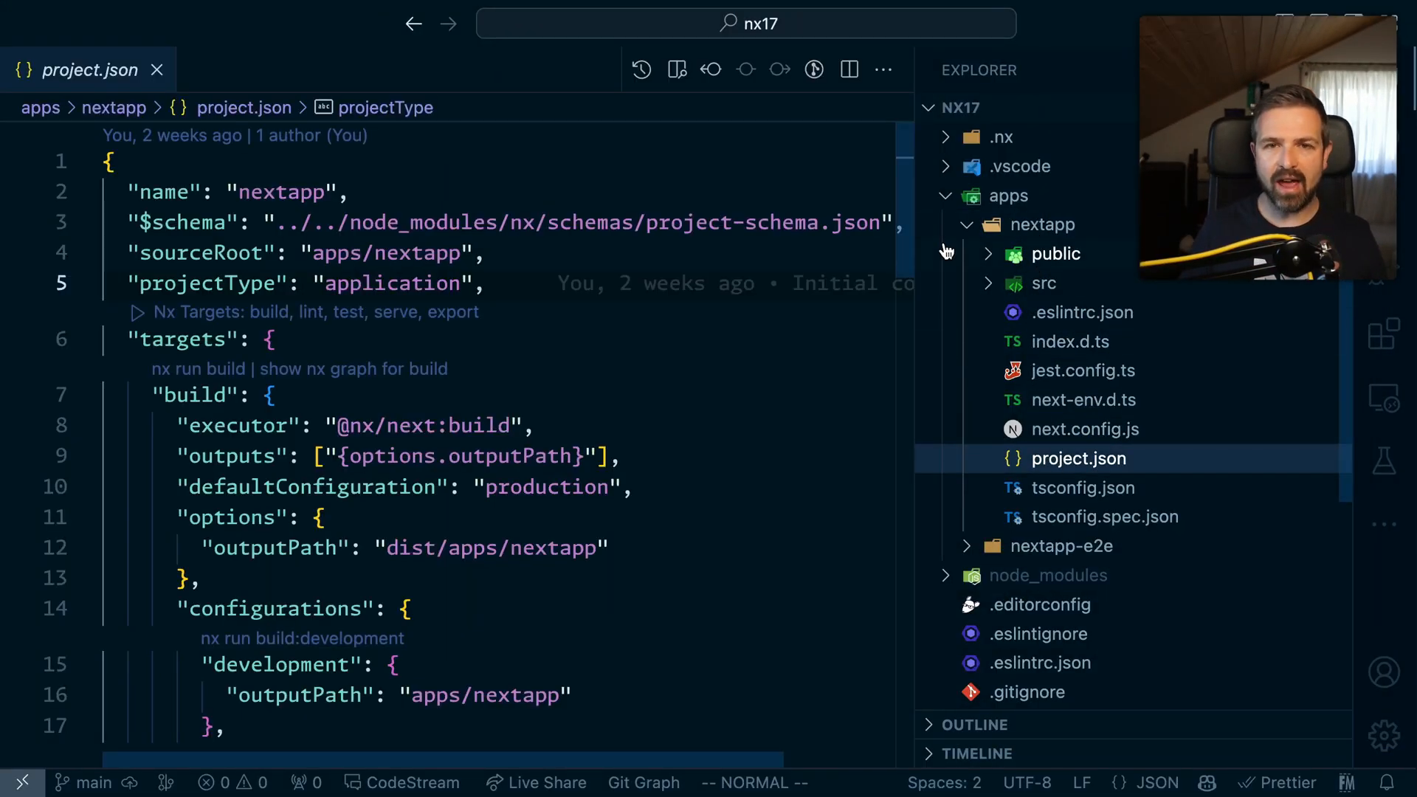
pyautogui.scroll(-3)
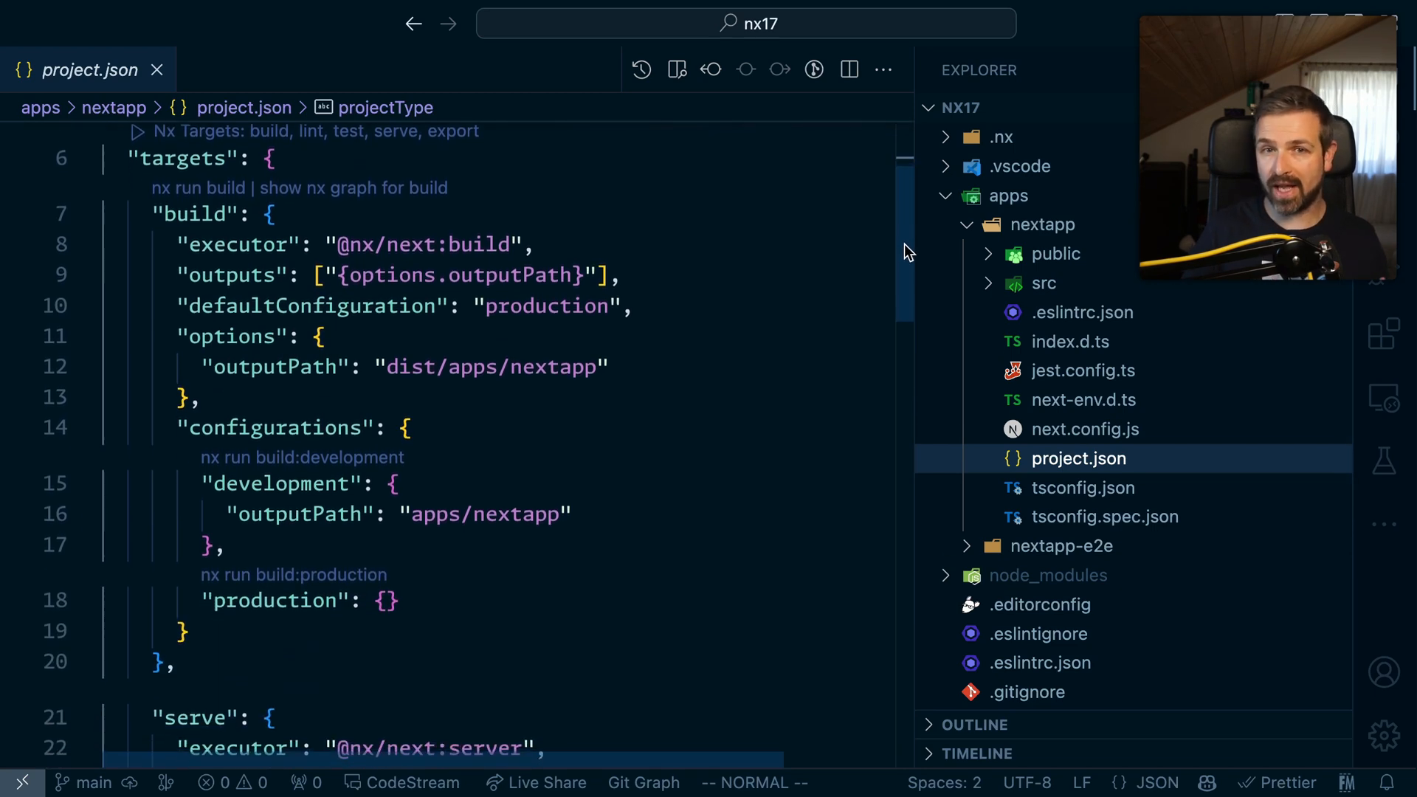
pyautogui.scroll(-3)
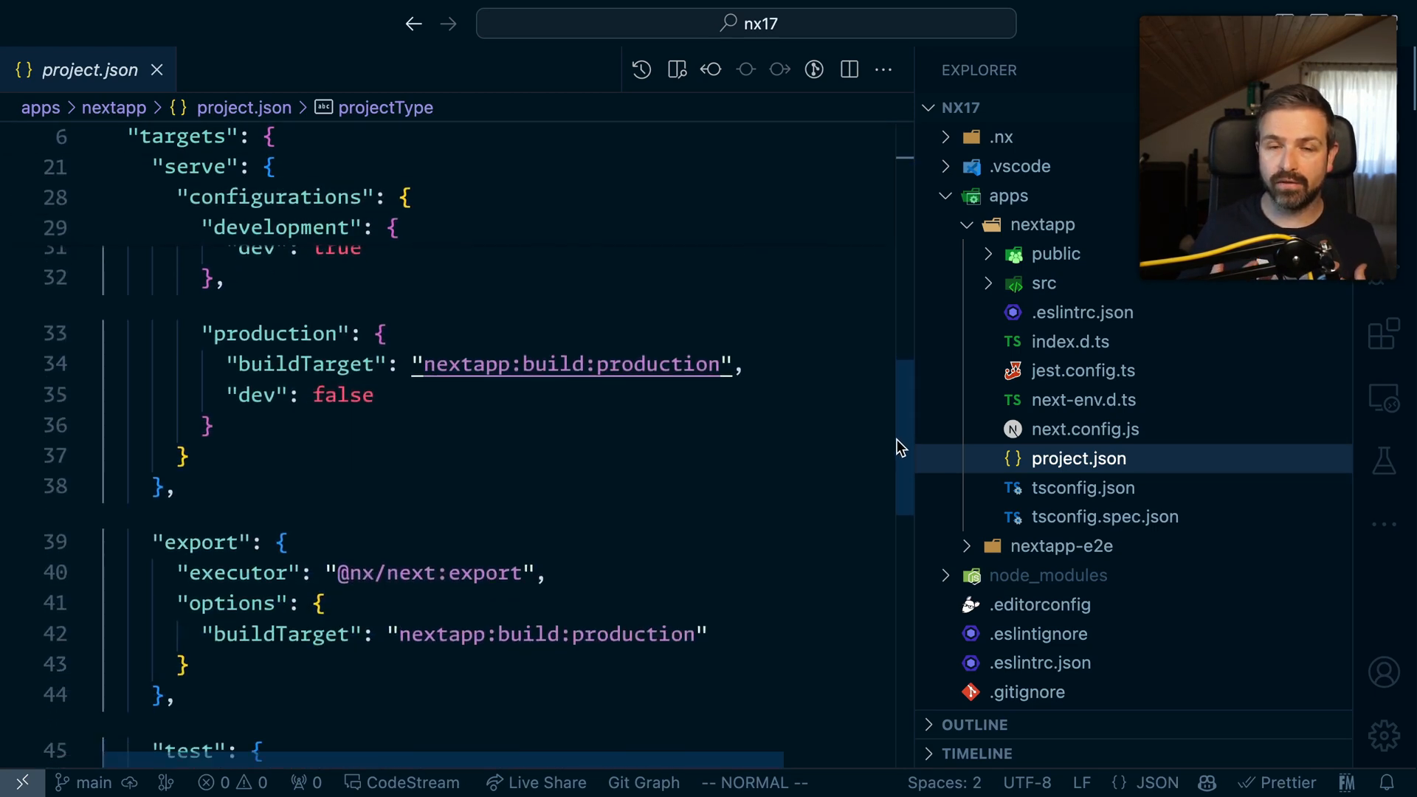
pyautogui.scroll(-3)
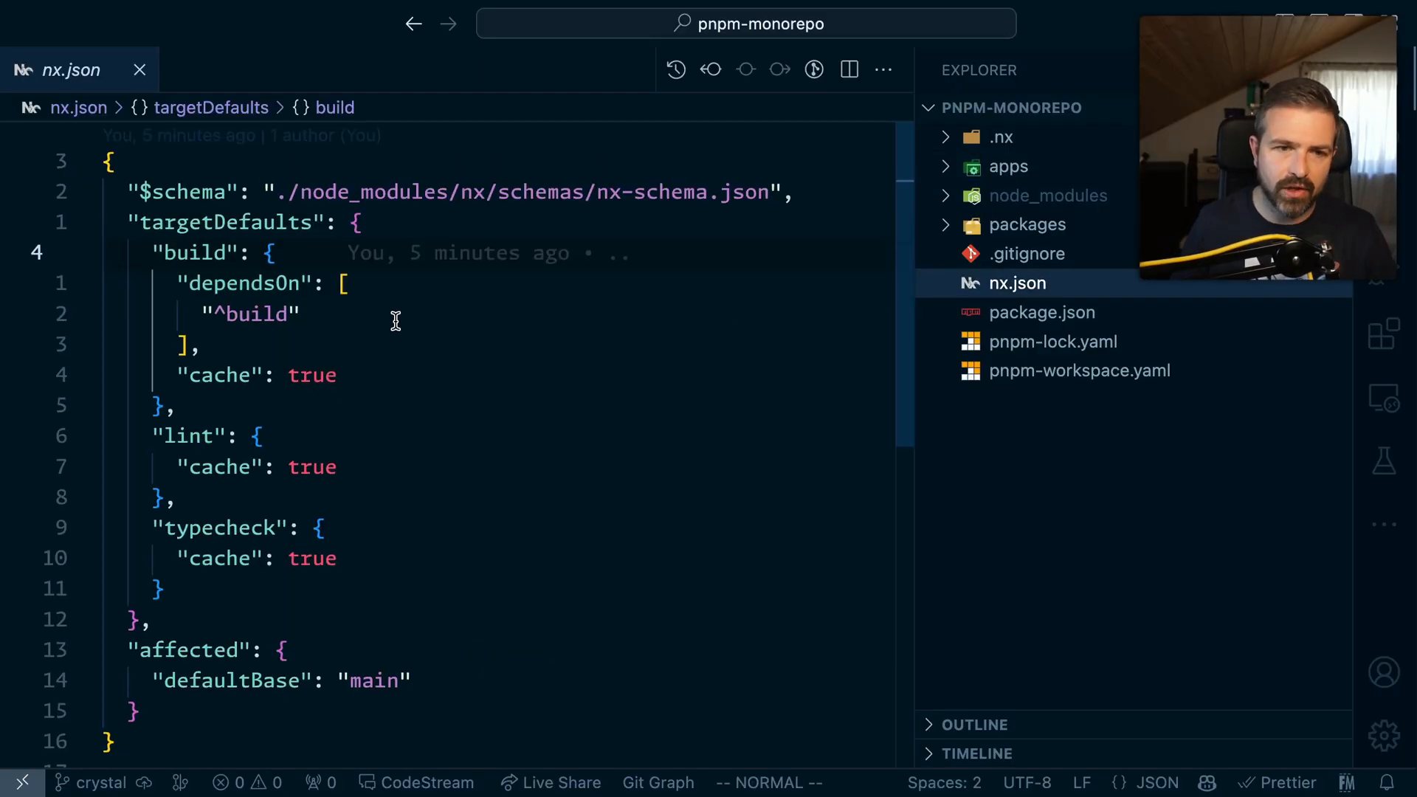
pyautogui.write(',')
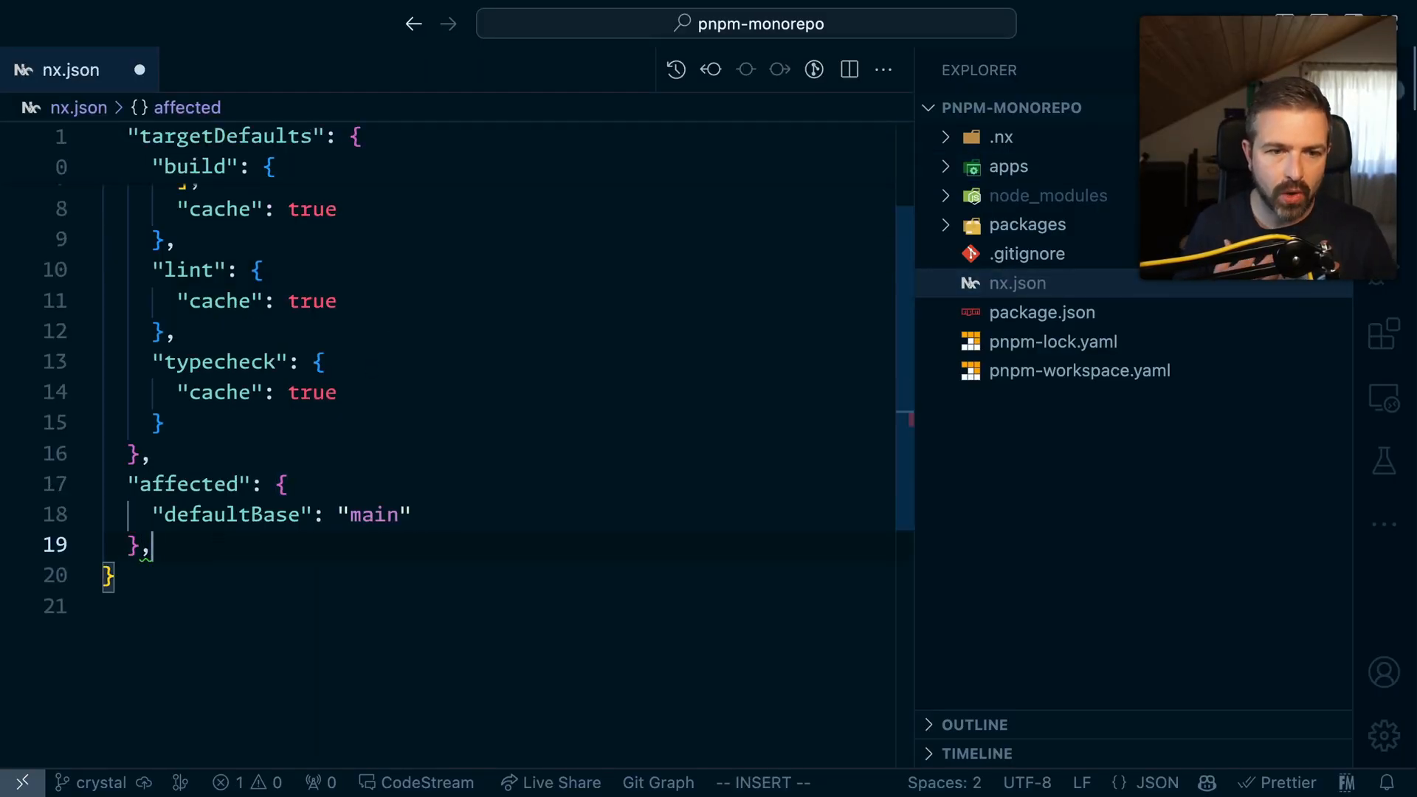
pyautogui.write('"plugins": [')
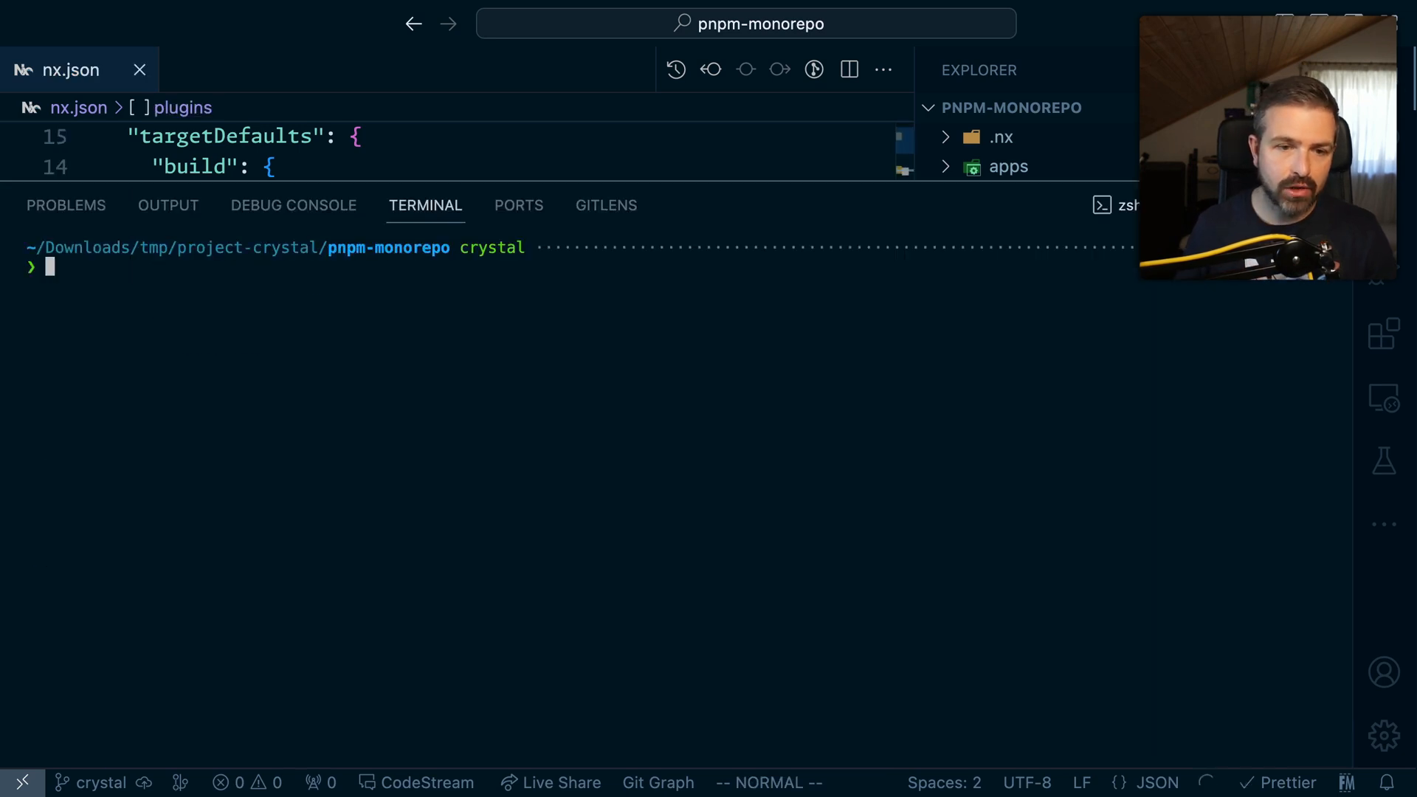
pyautogui.write('pnpm nx')
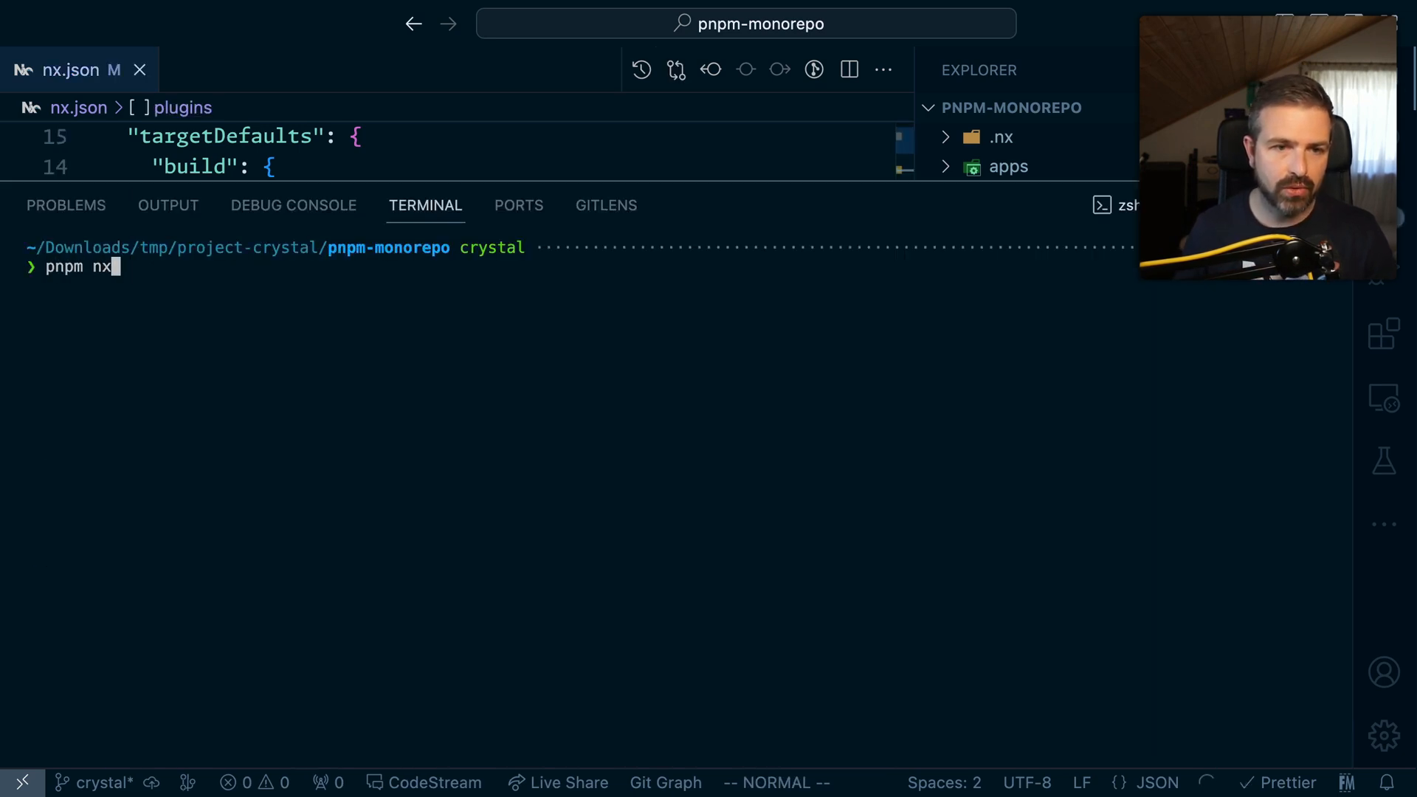
pyautogui.write('add @nx/vit')
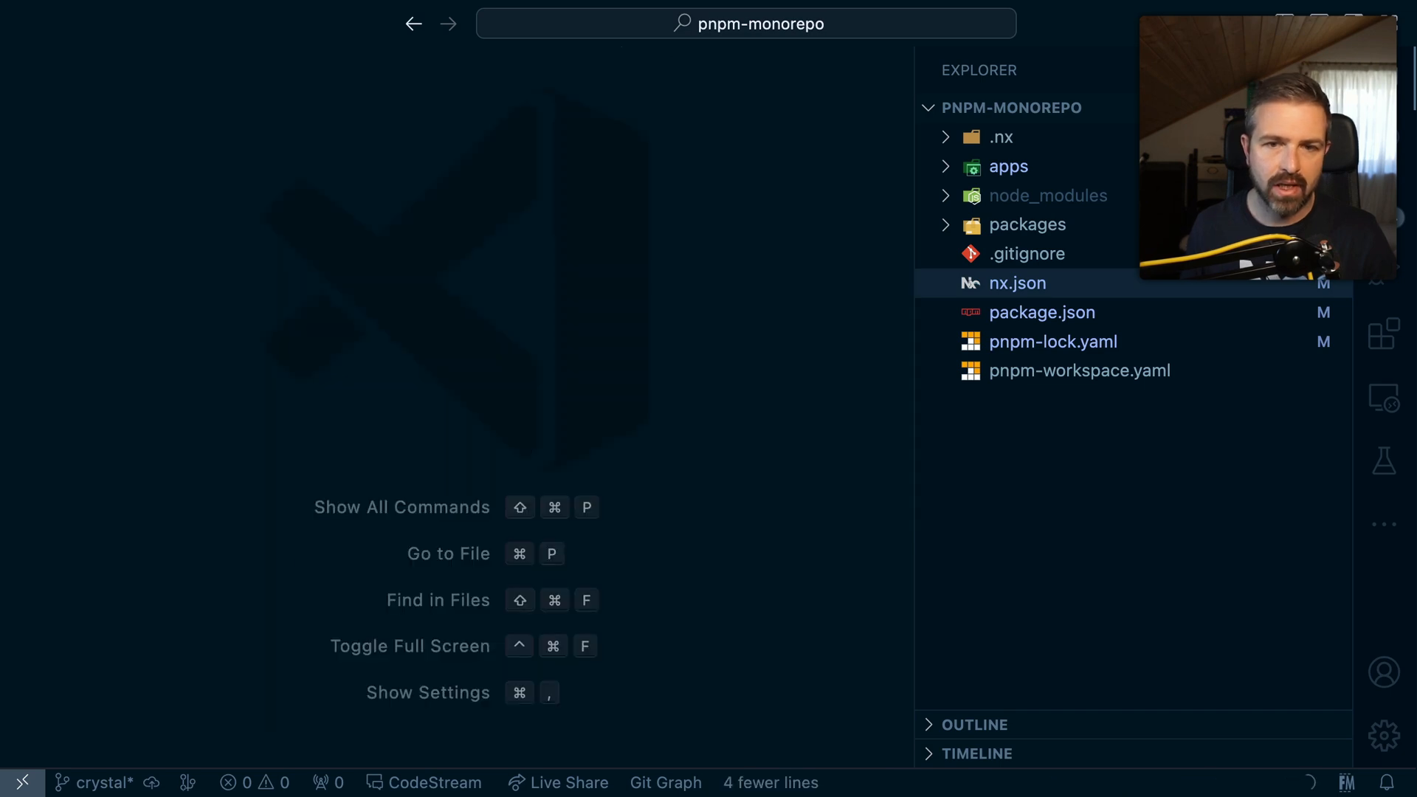
# Open apps/react-vite/vite.config.ts and show its project details view with inferred targets
pyautogui.click(1008, 166)
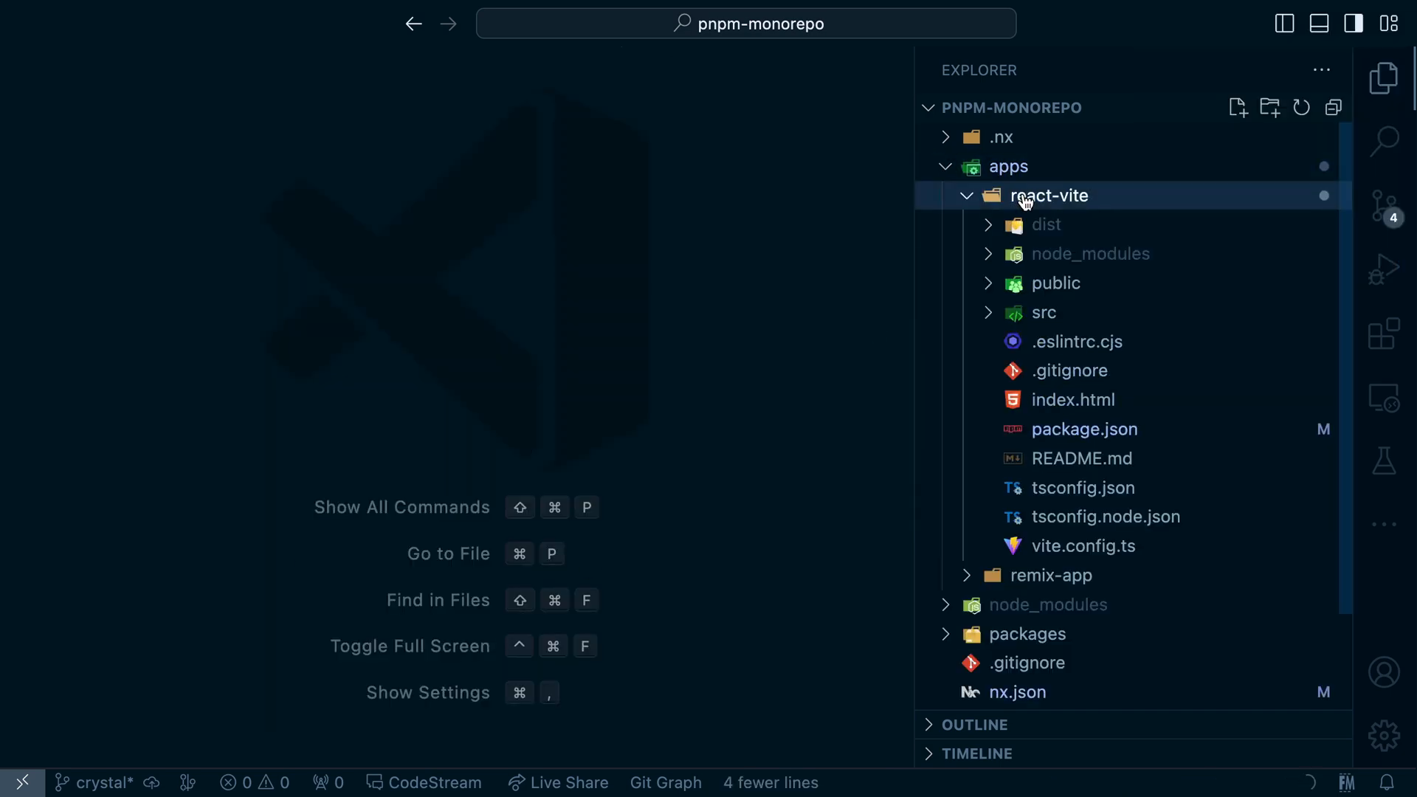
pyautogui.click(1082, 546)
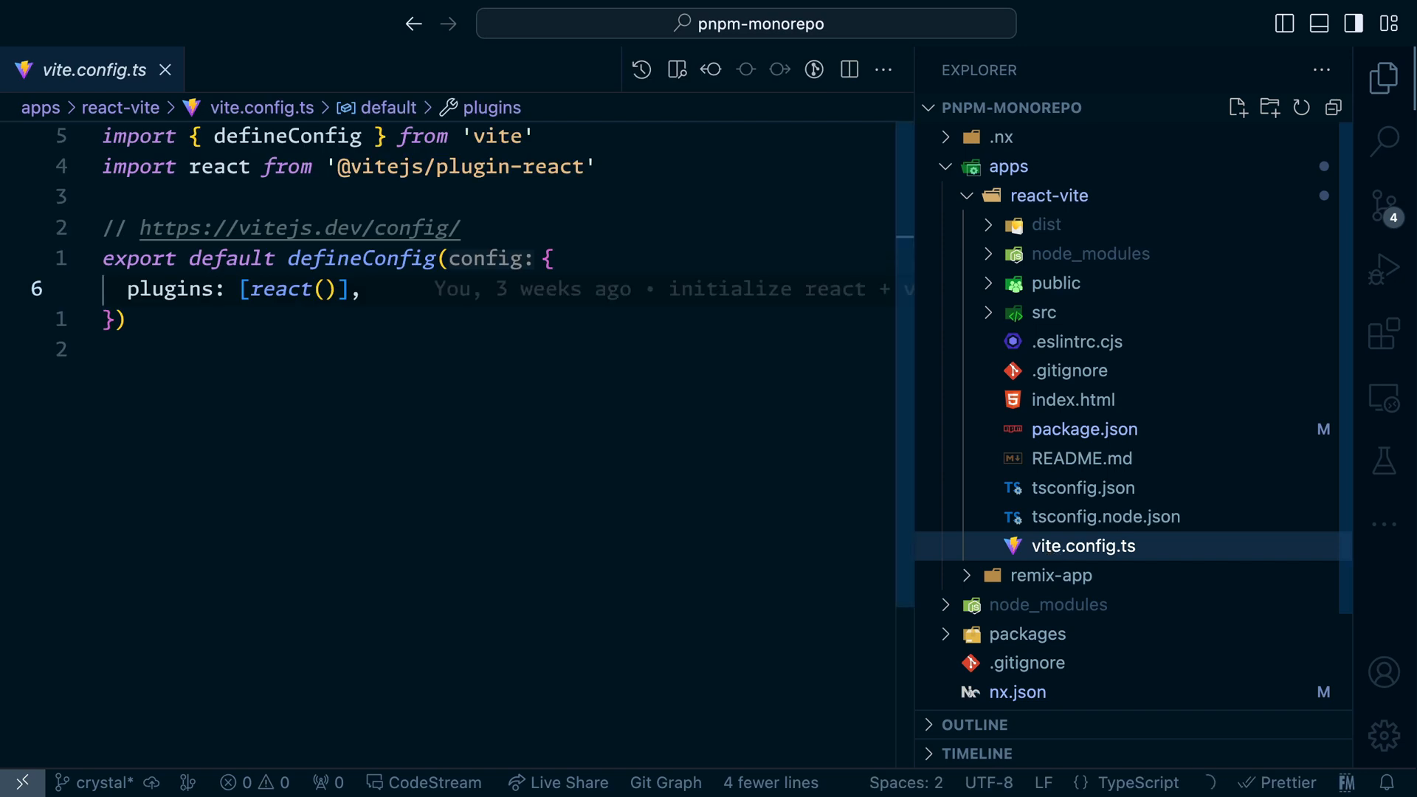
pyautogui.scroll(-3)
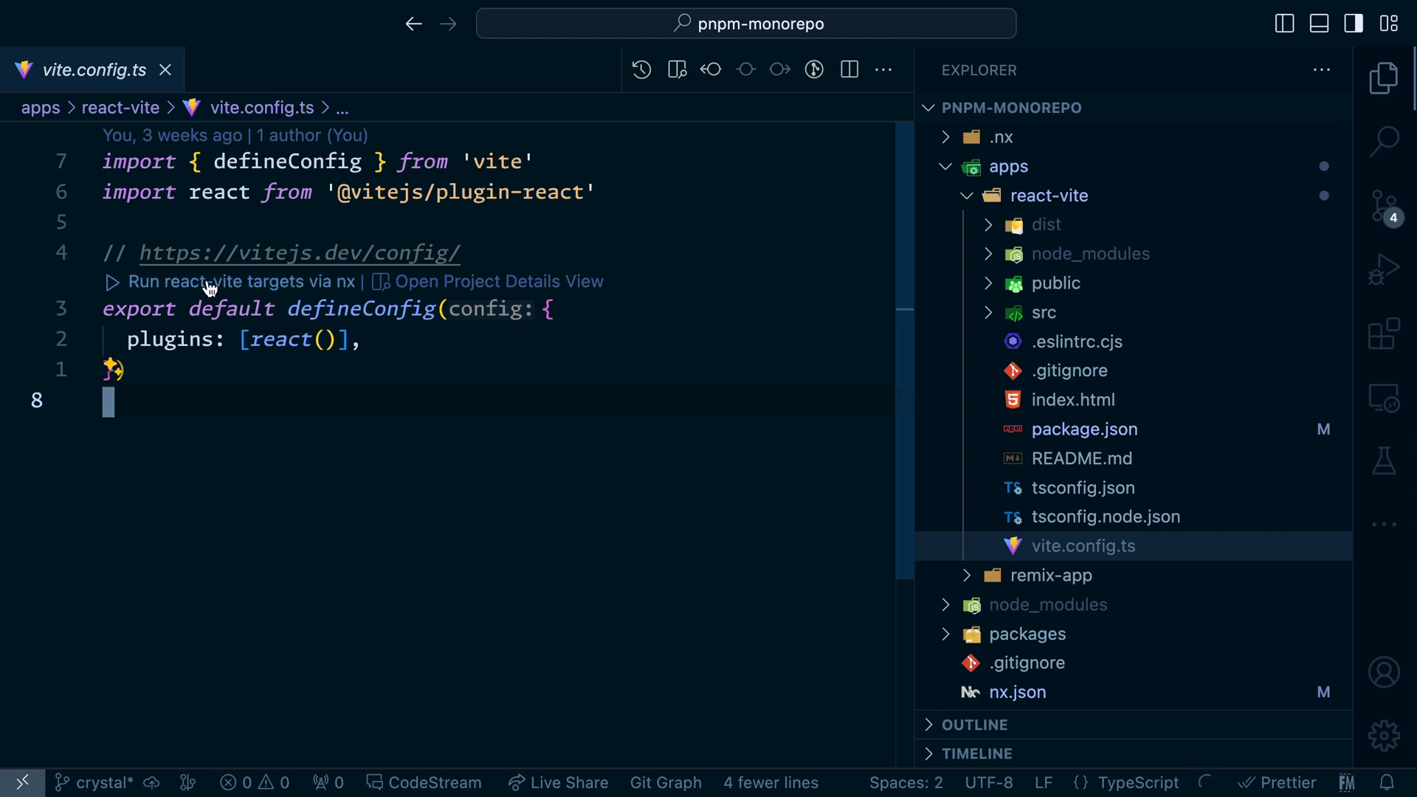
pyautogui.click(498, 281)
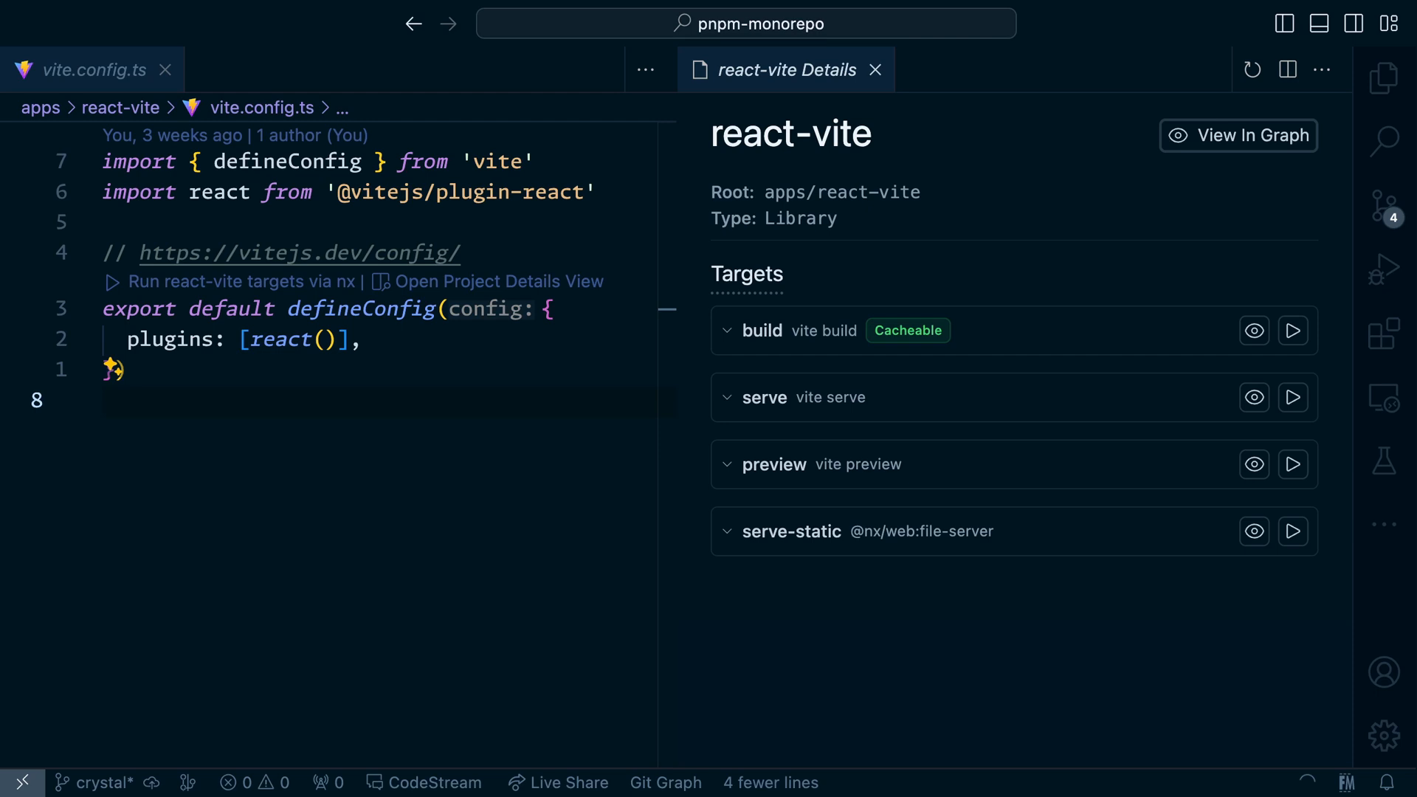
pyautogui.moveTo(776, 527)
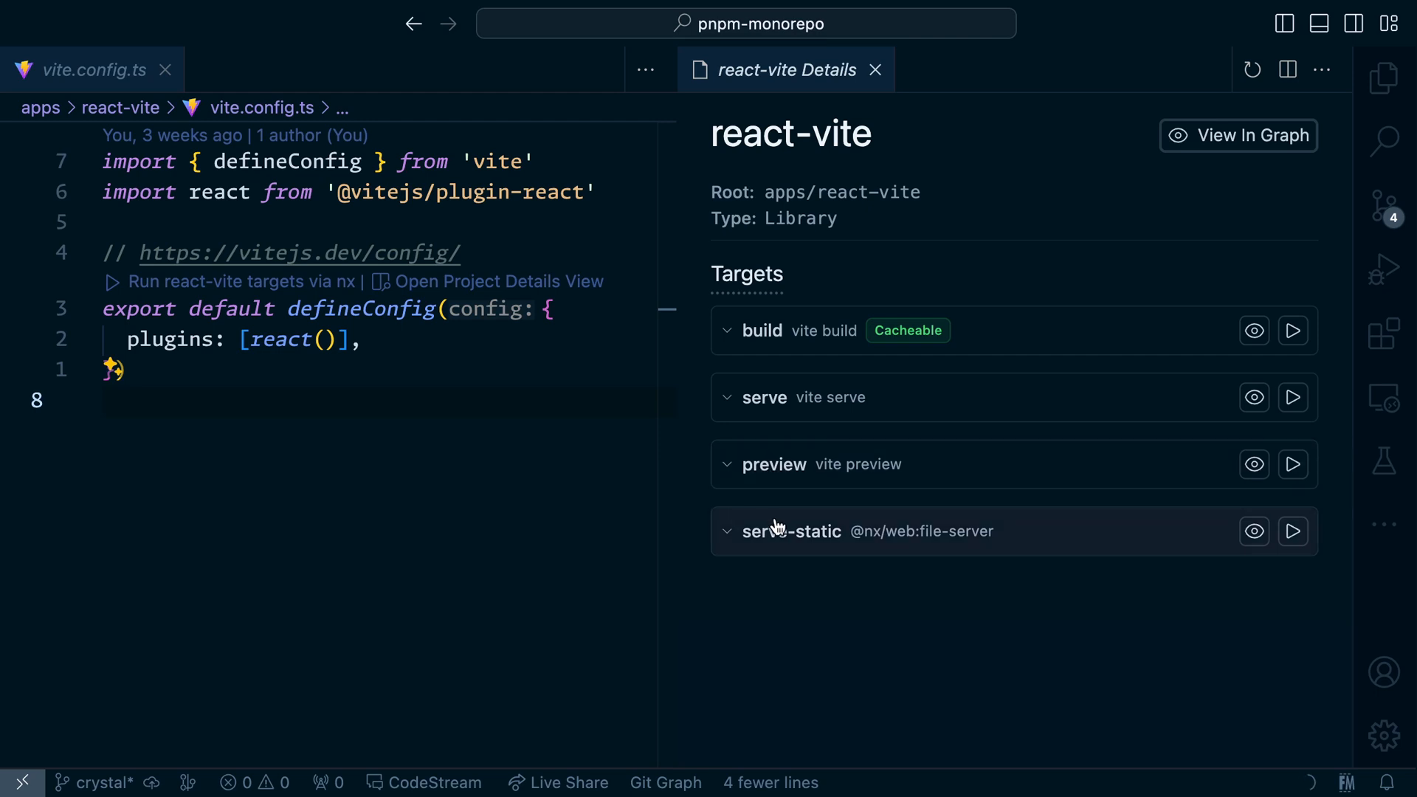
# Expand the build target and add build outDir './mycustomoutdir' to vite.config.ts
pyautogui.click(762, 330)
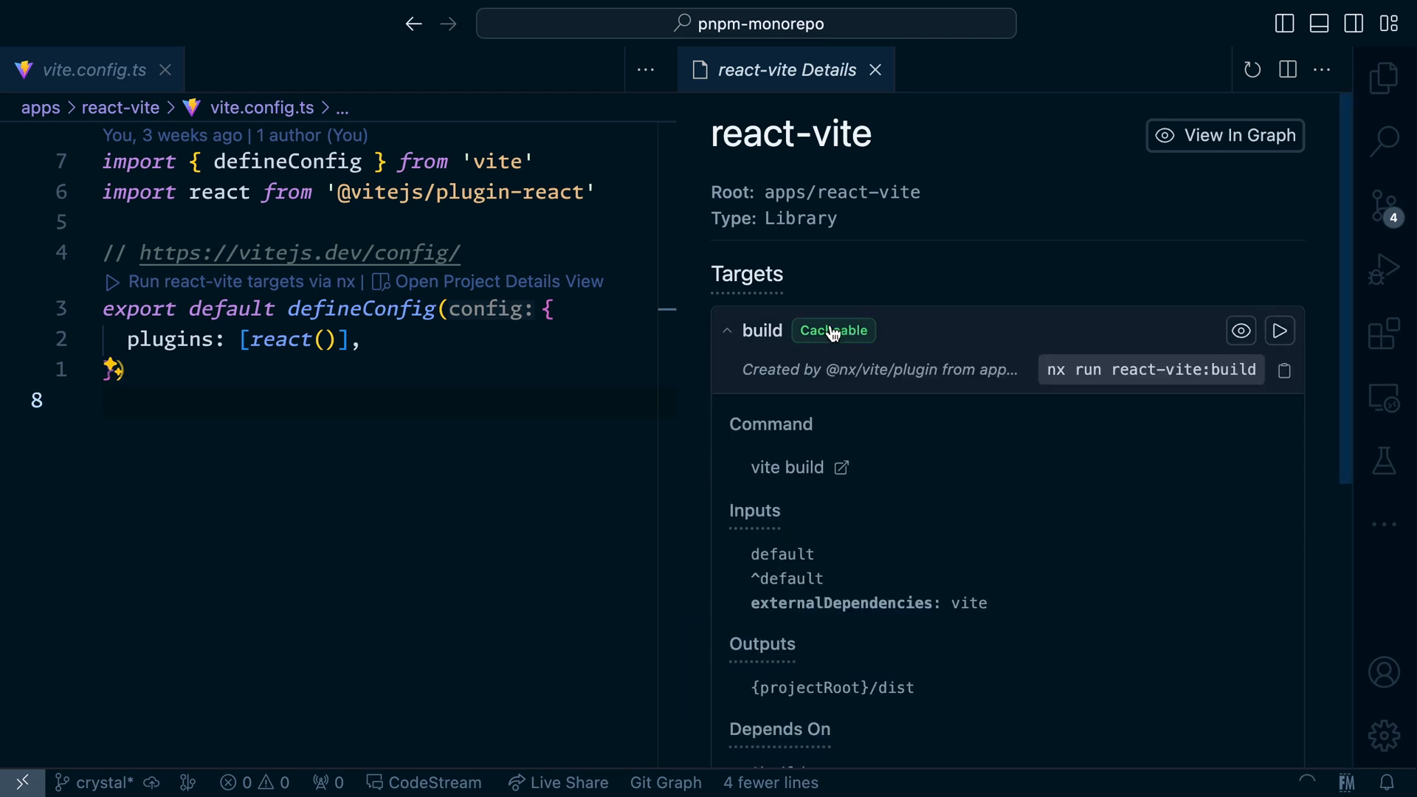
pyautogui.scroll(-3)
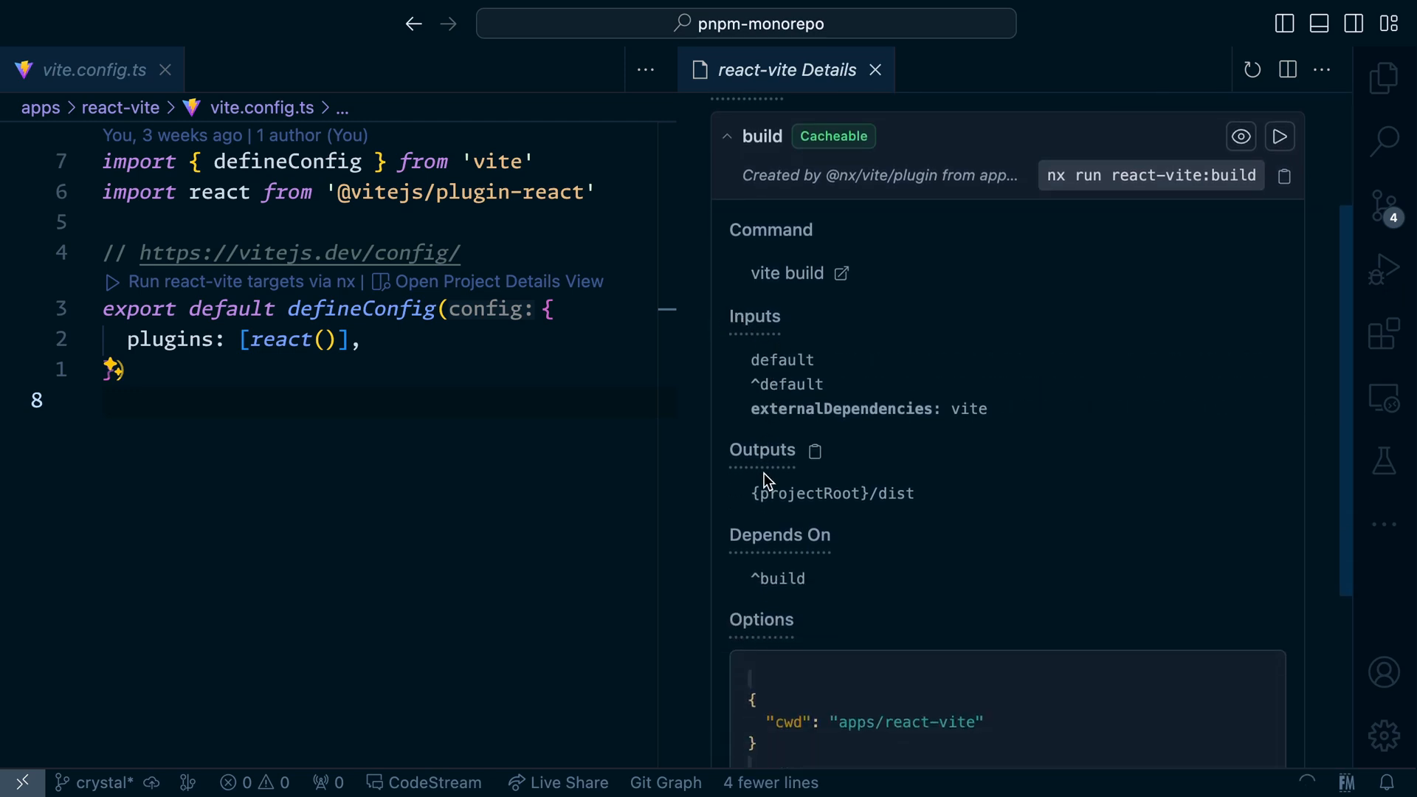
pyautogui.write('buii')
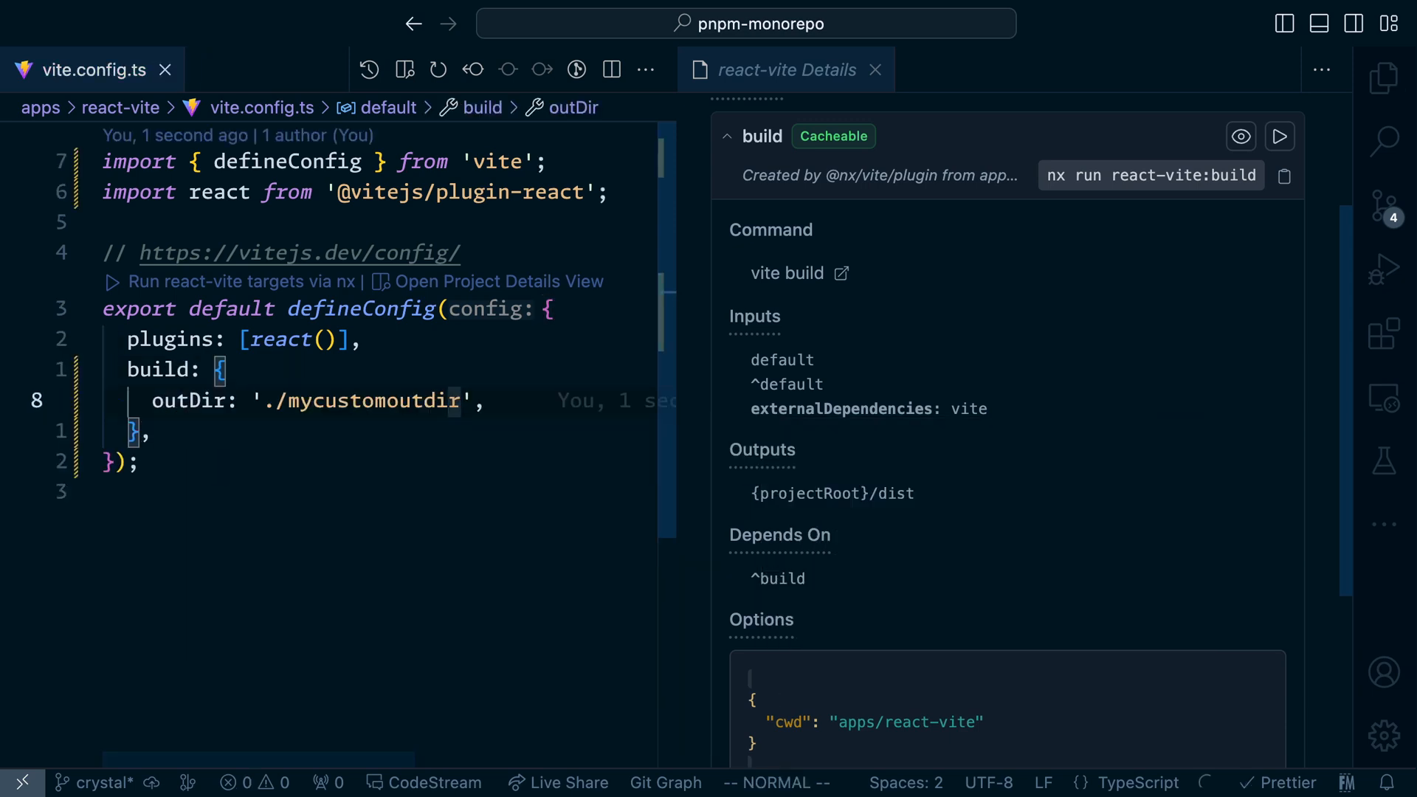
pyautogui.scroll(3)
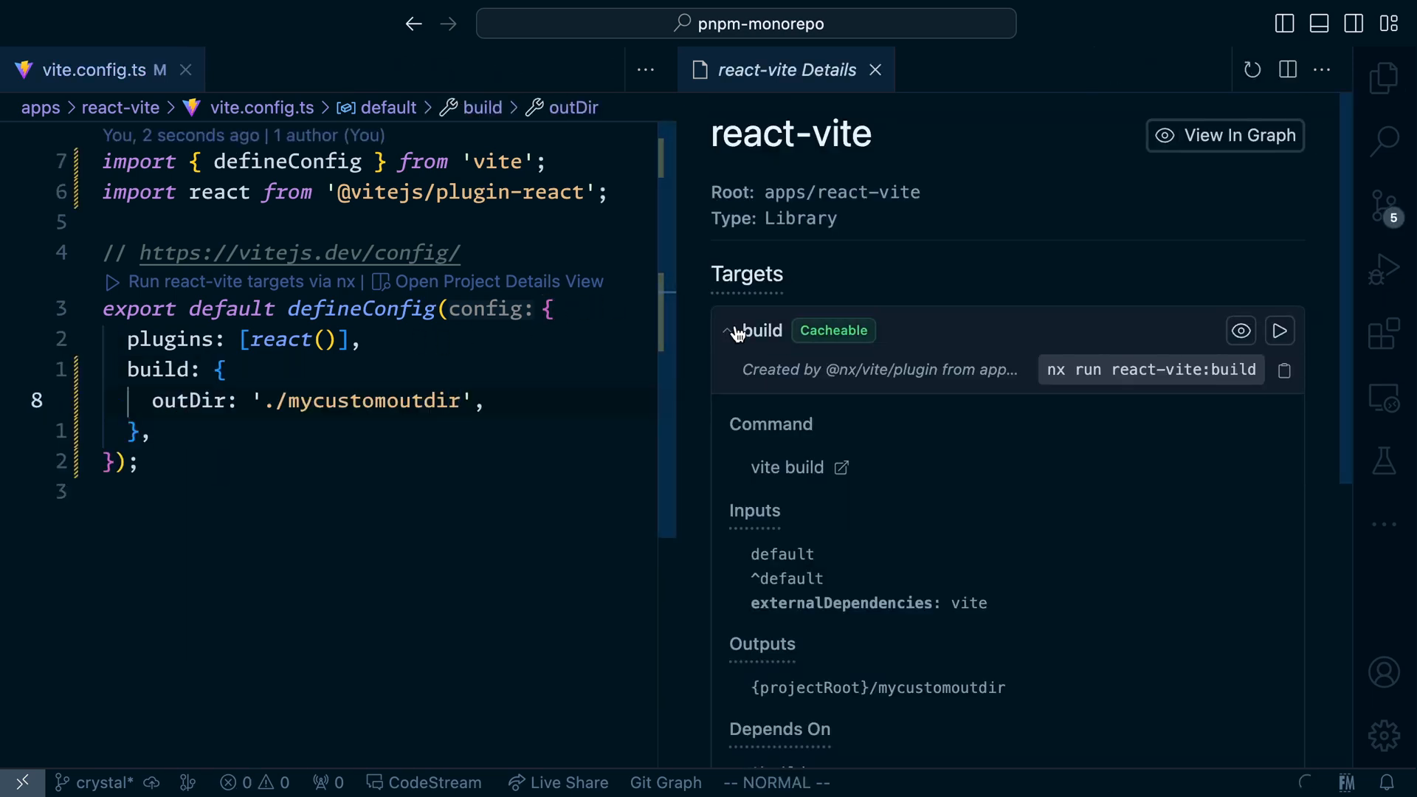
pyautogui.scroll(-3)
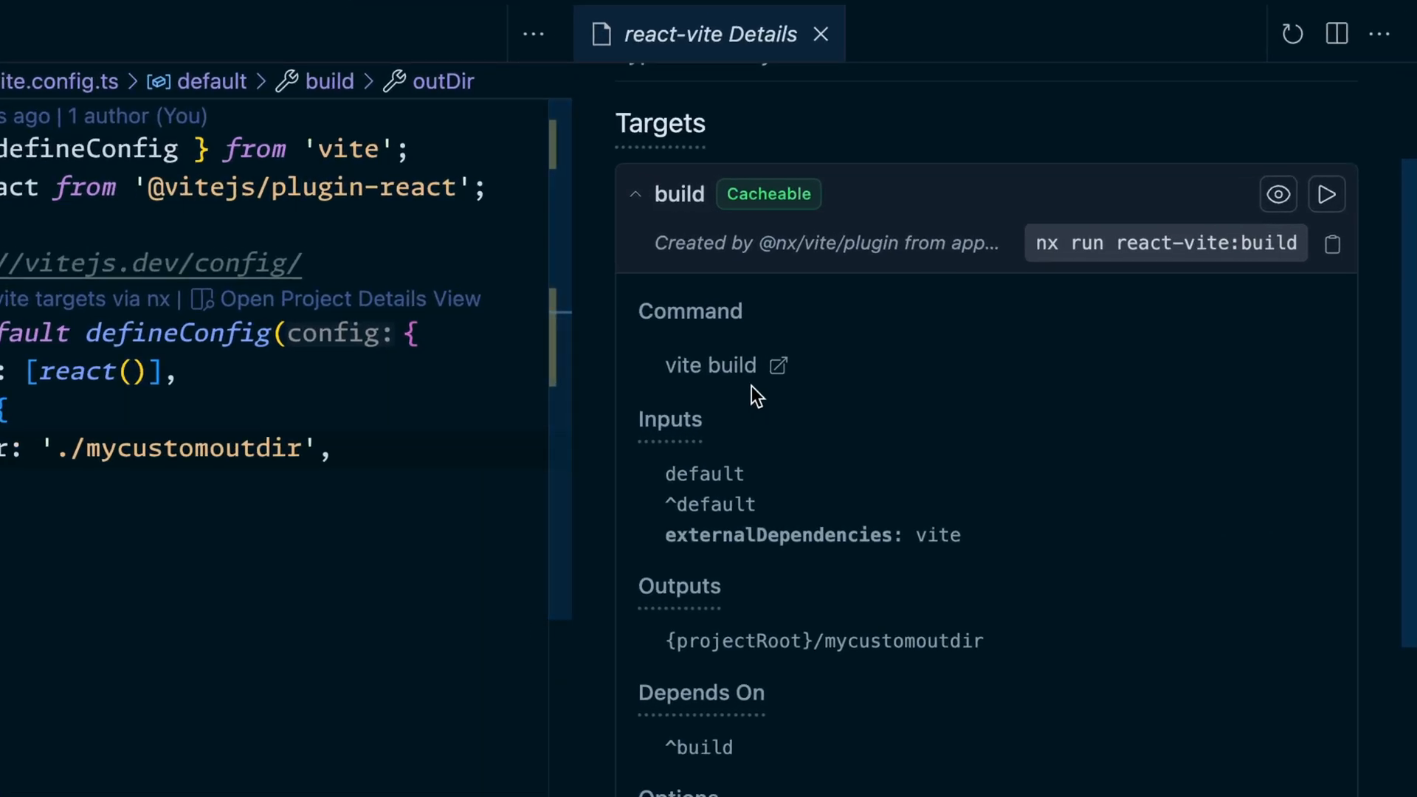
pyautogui.moveTo(710, 365)
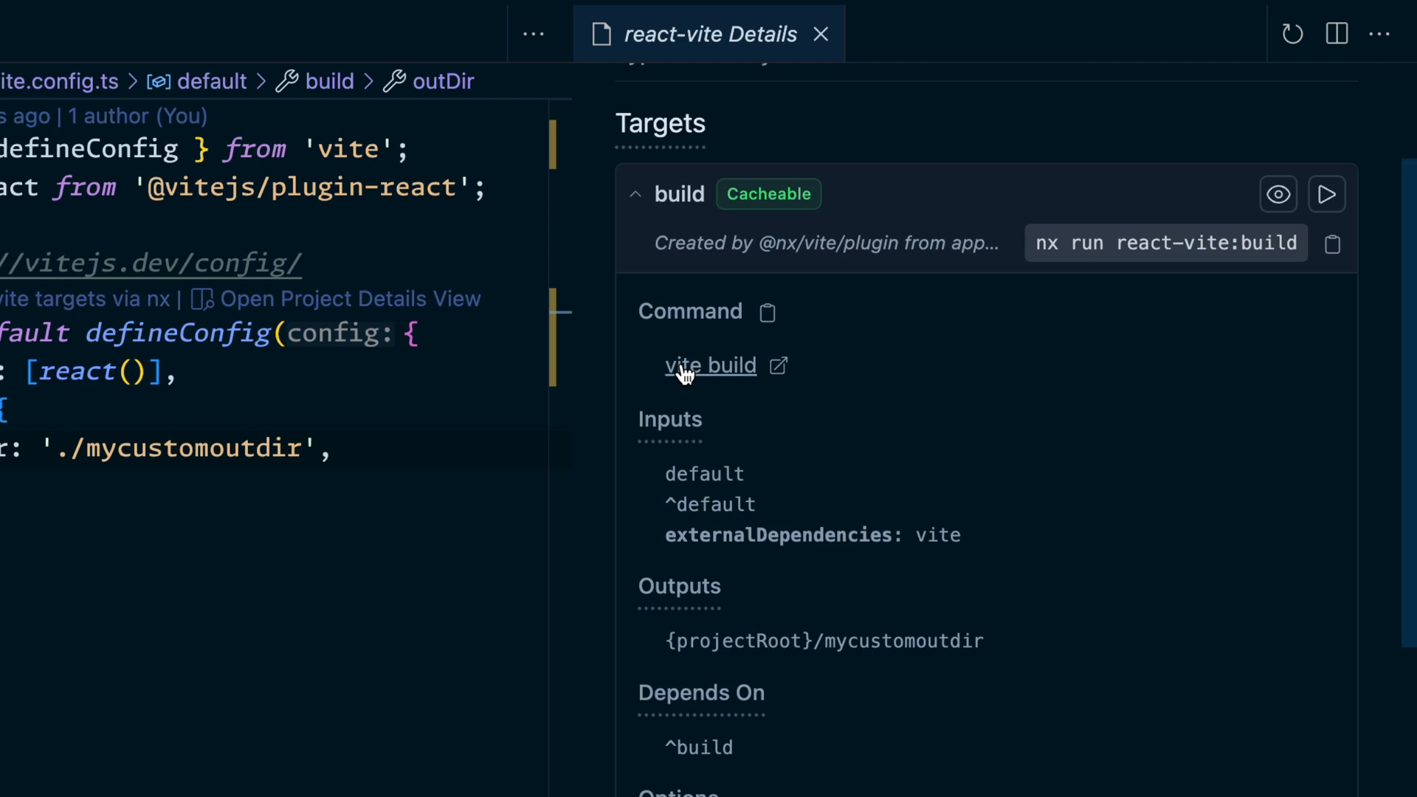